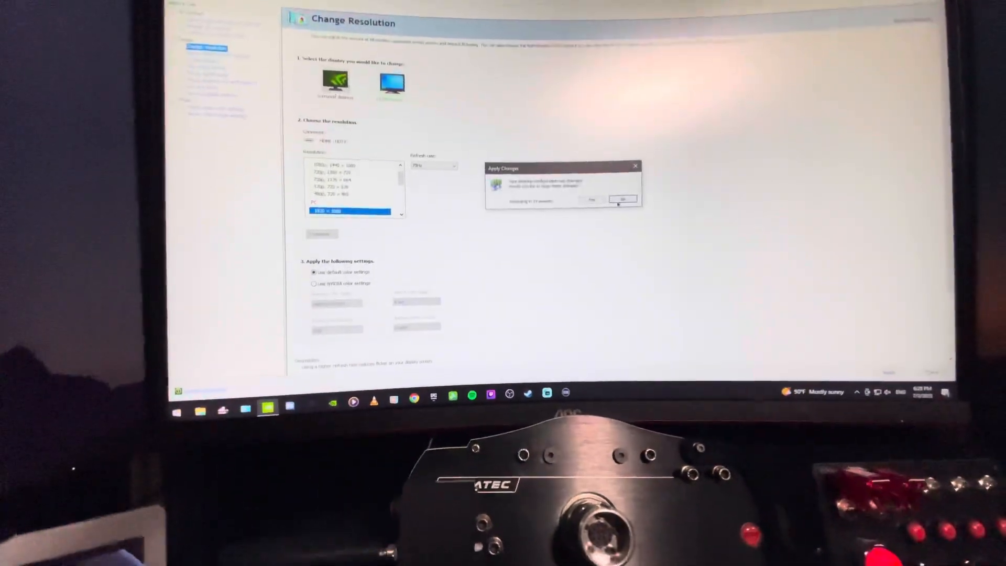
# Confirm keeping the 1920 × 1080 resolution on the second display.
pyautogui.click(621, 199)
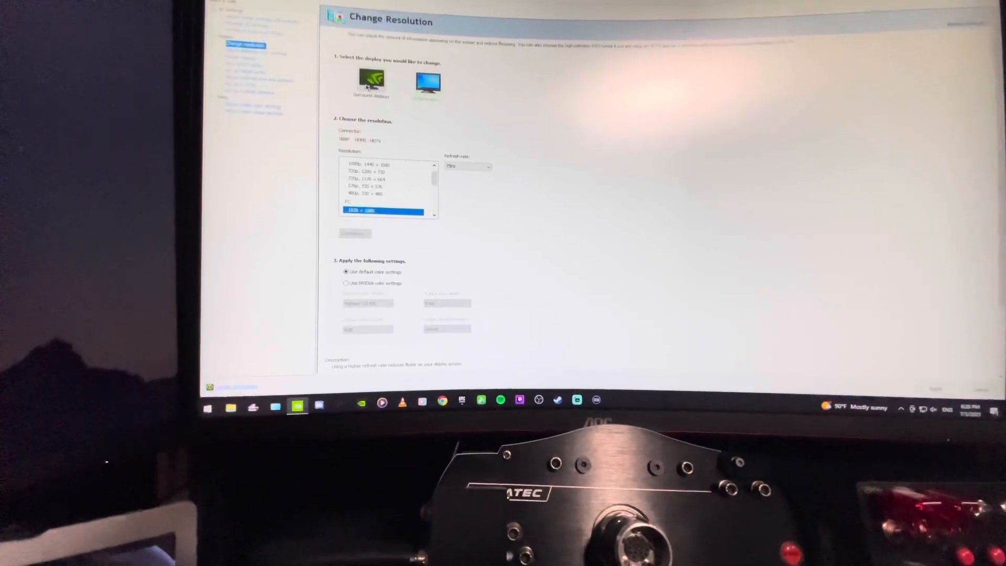